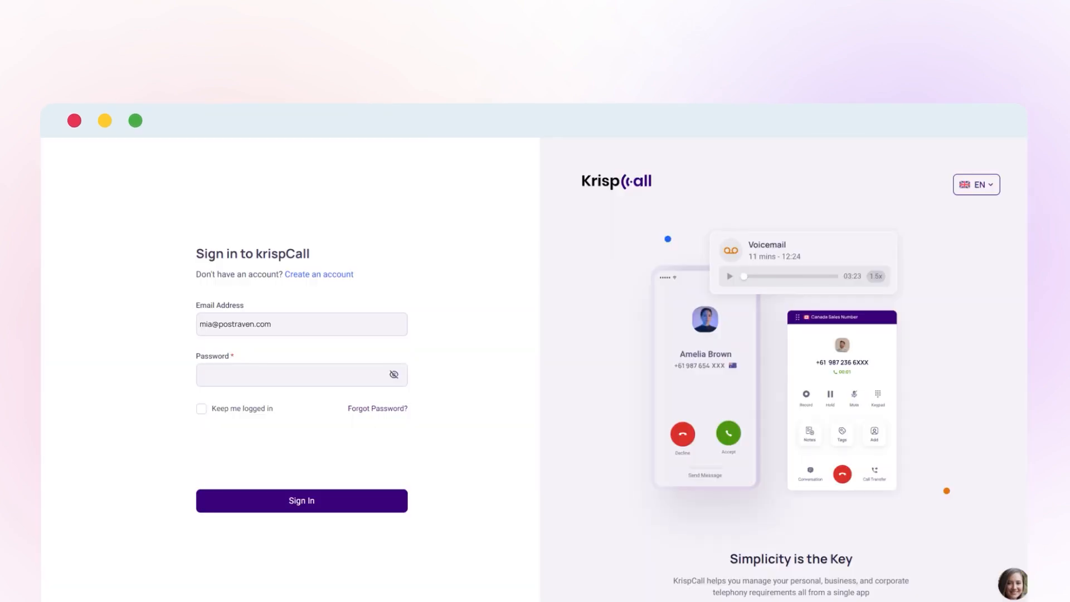
Step: Sign in and reach the workspace's My Numbers settings, currently empty
click(301, 500)
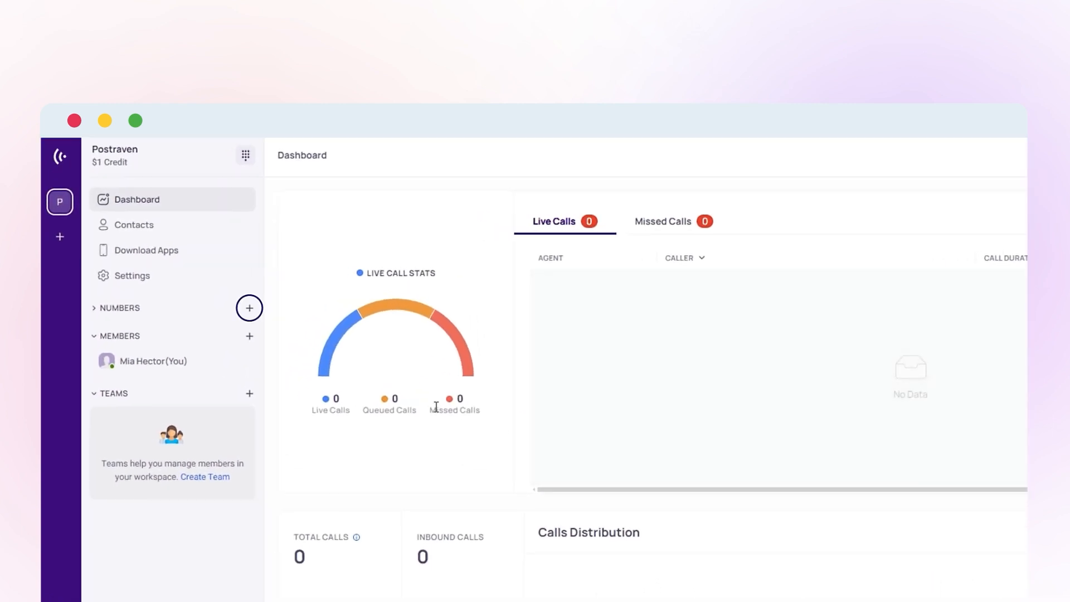
click(131, 275)
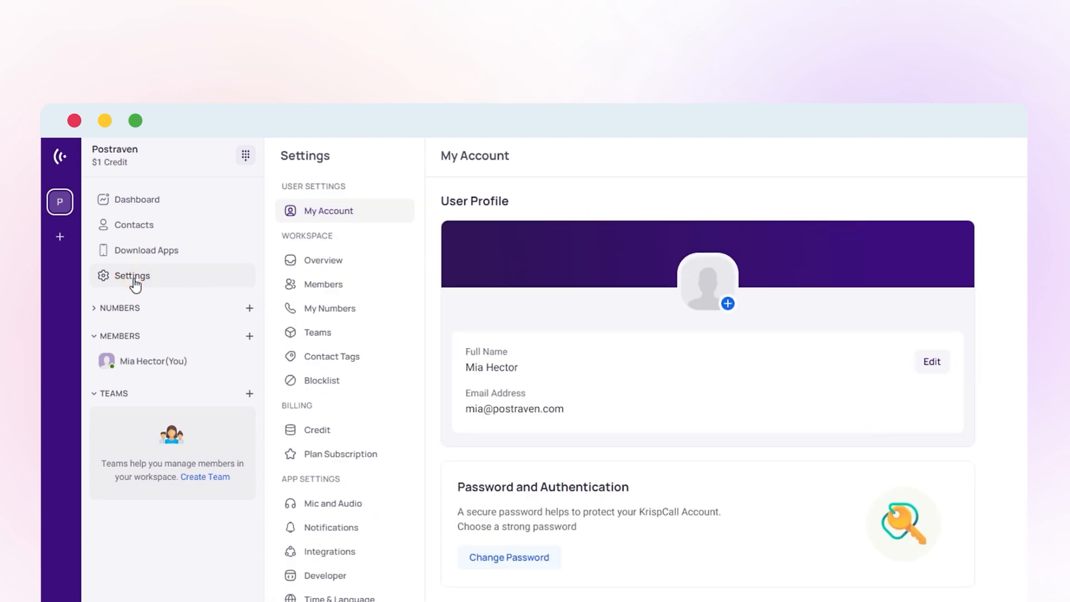
click(330, 307)
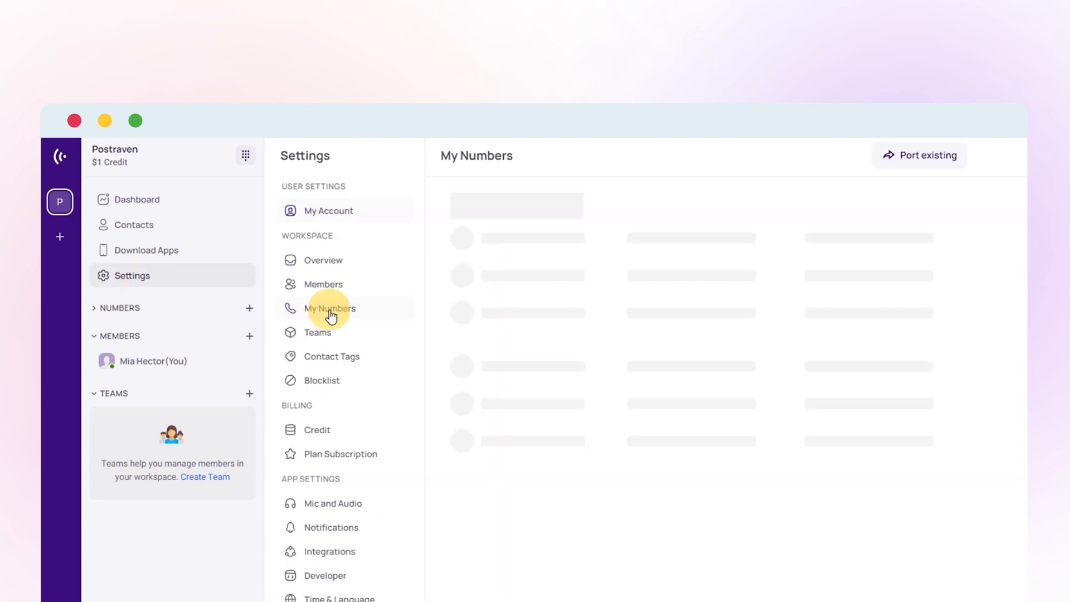
click(330, 308)
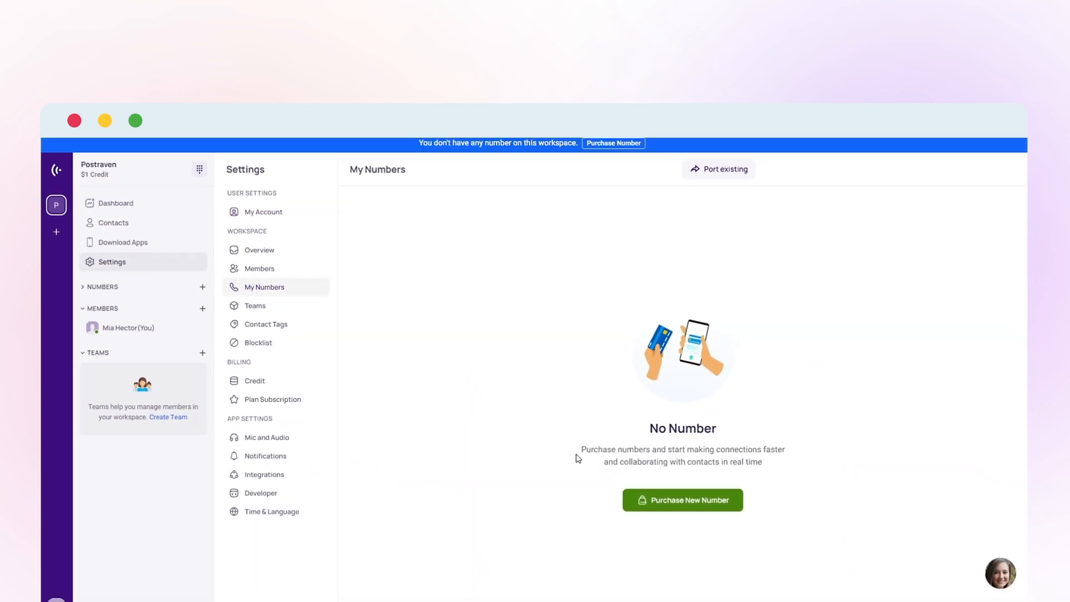
Step: Begin a new number purchase and search available numbers for +213 (Algeria)
click(683, 499)
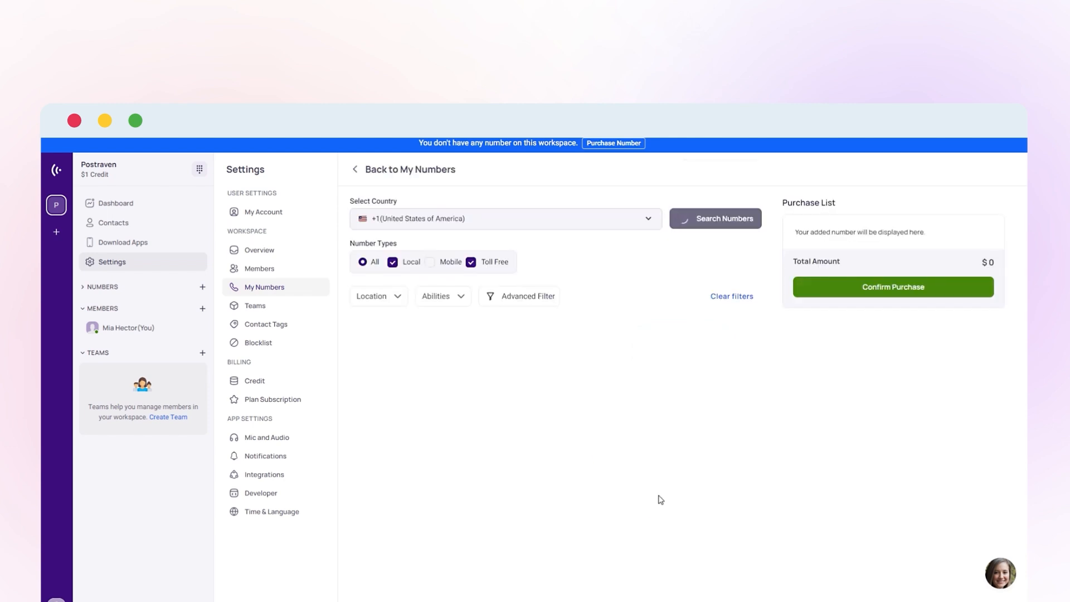
click(647, 219)
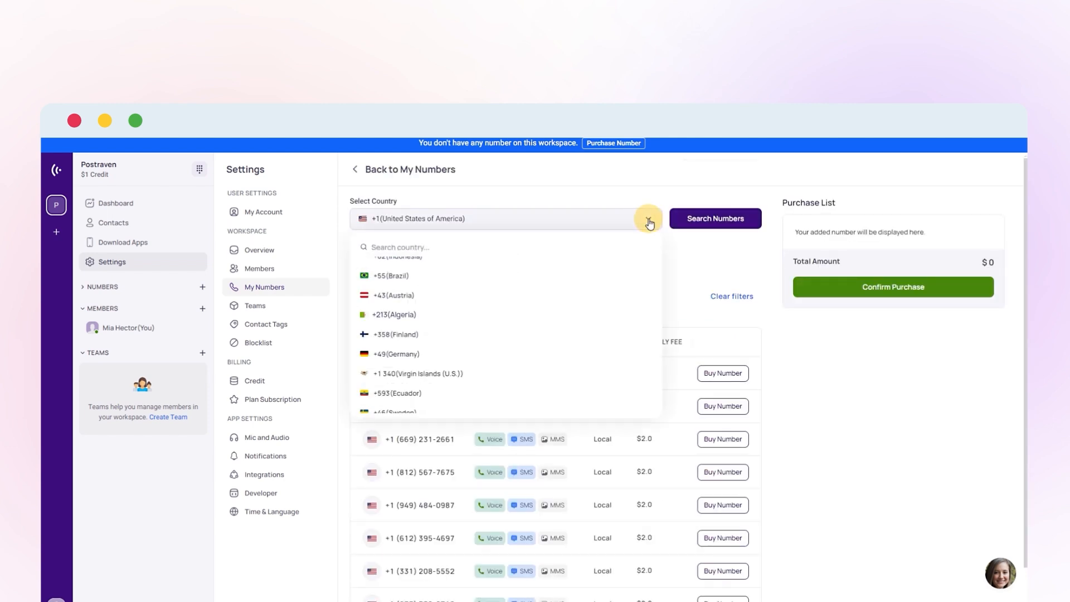
click(394, 314)
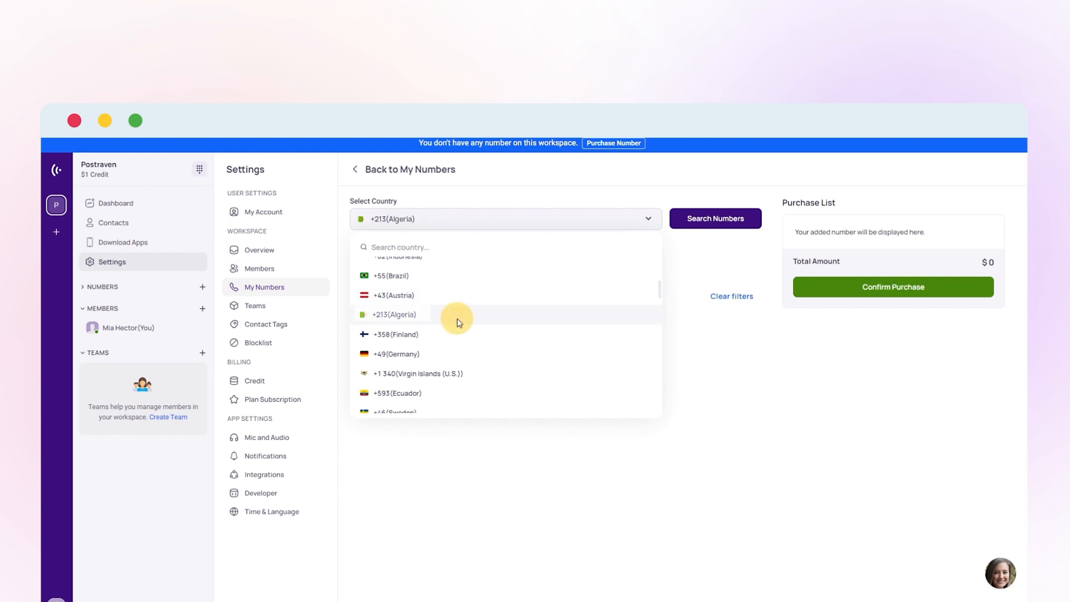
click(394, 314)
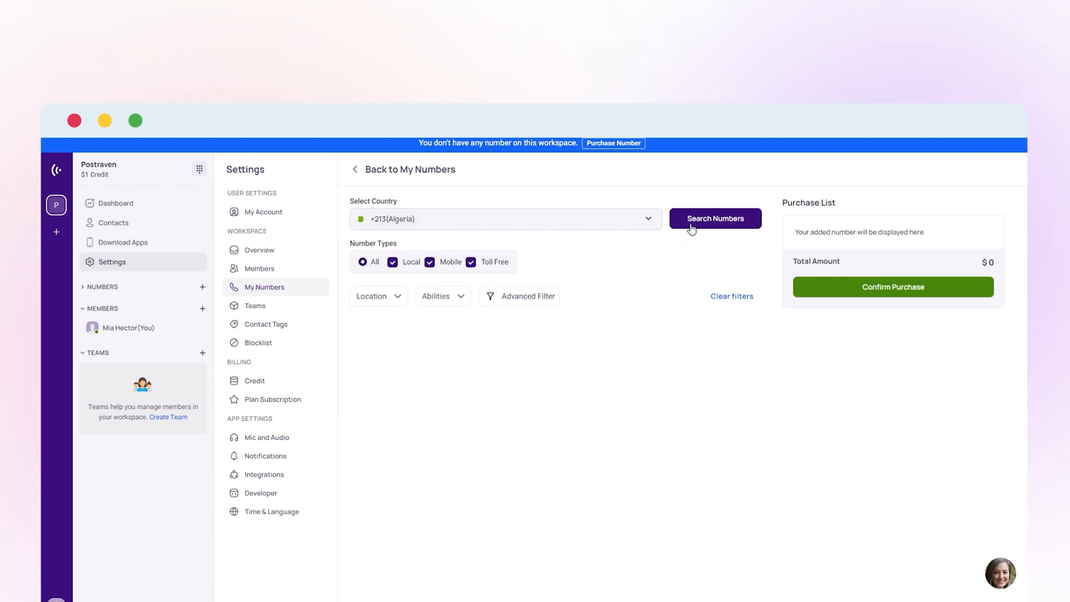
click(714, 218)
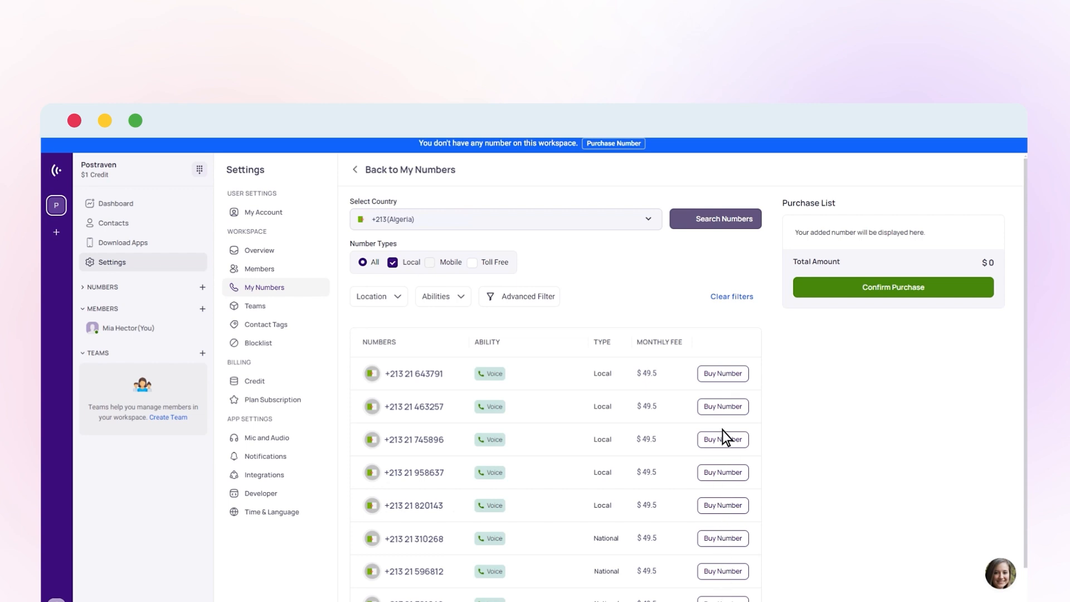
click(722, 374)
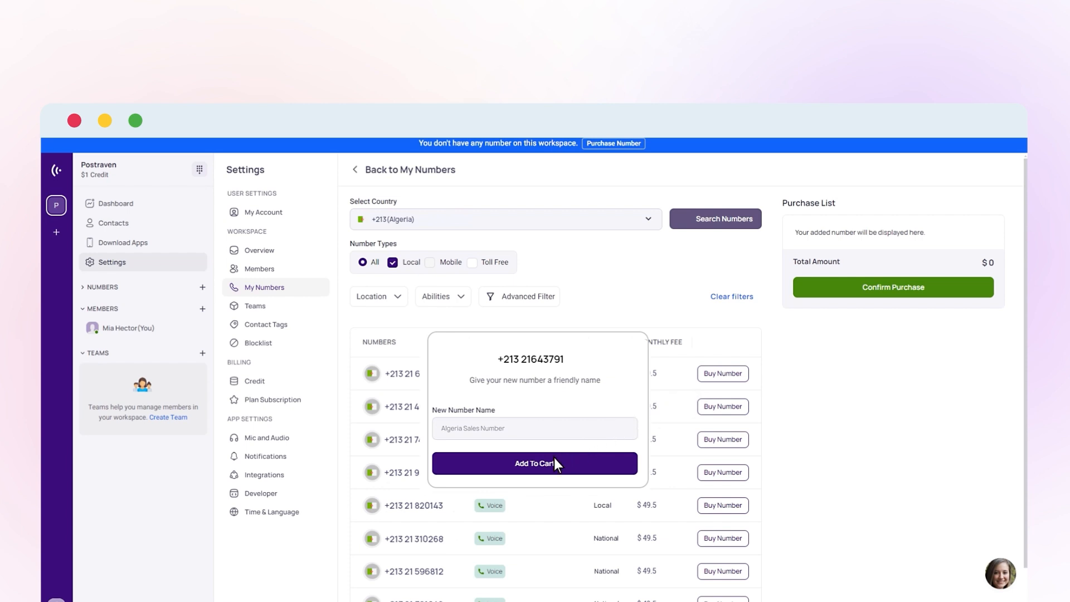
click(534, 464)
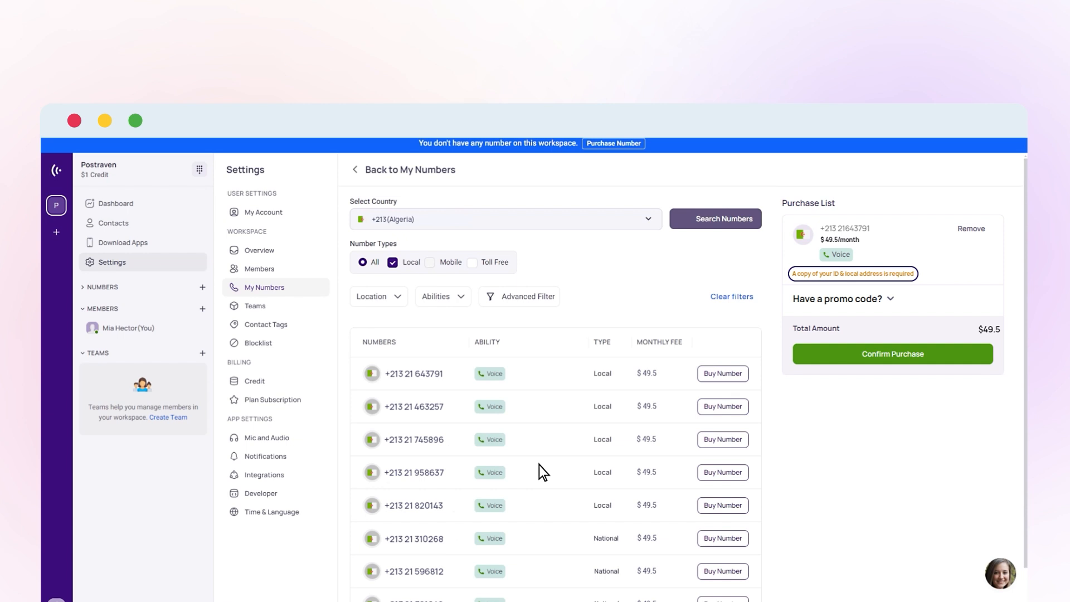
click(892, 353)
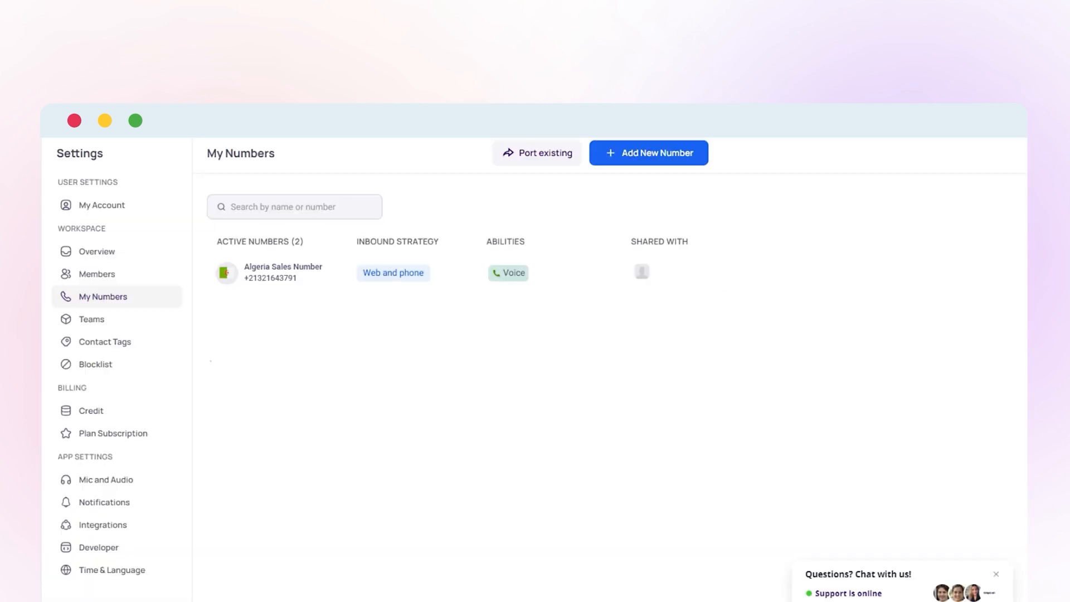
click(647, 153)
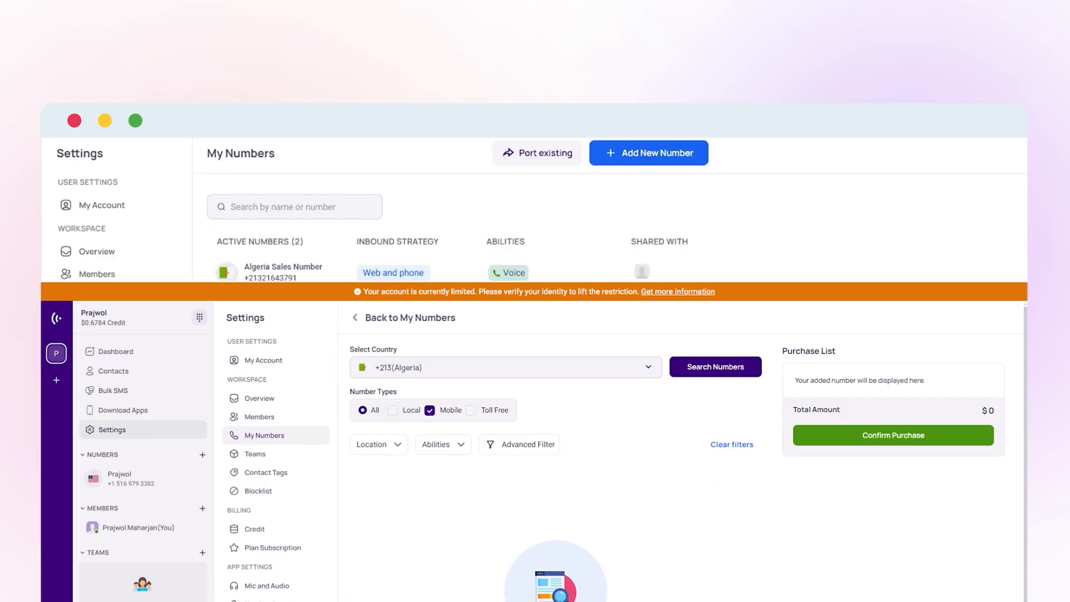